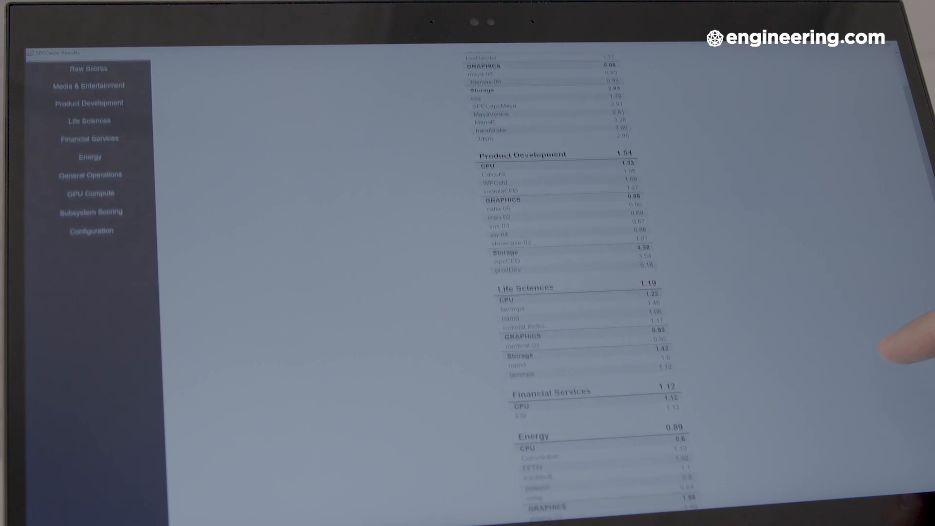
{"action": "scroll", "scroll_direction": "down", "scroll_amount": 3}
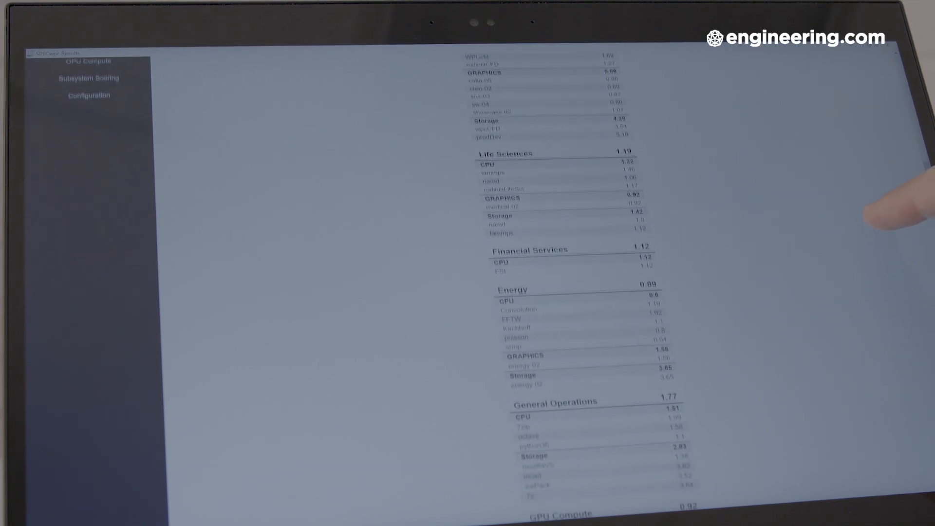